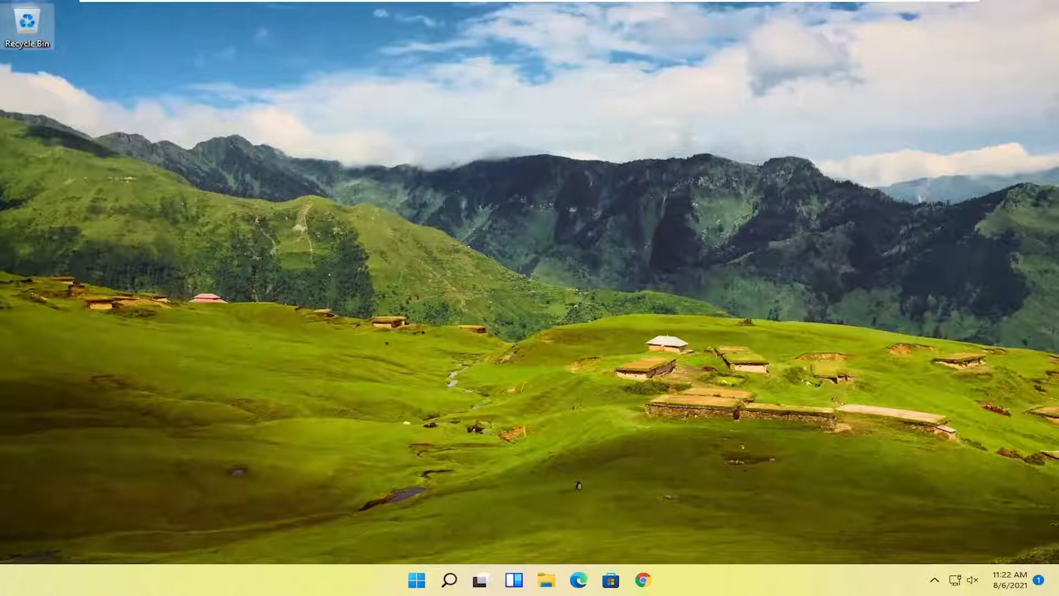
mouse_move(434, 319)
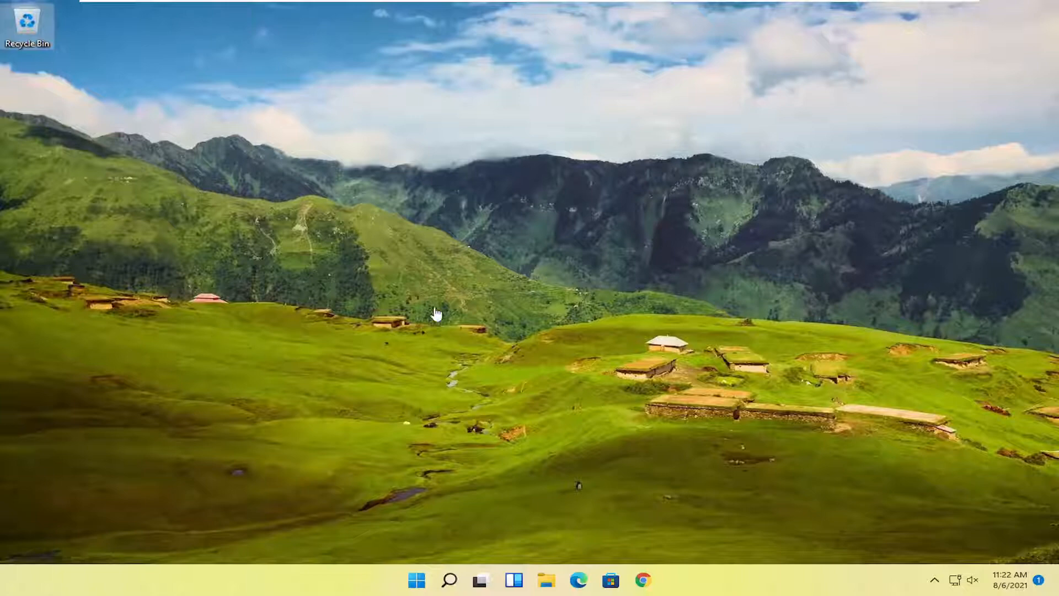
Step: Navigate from This PC through Local Disk (C:) and Users into the Computer User folder
left_click(546, 580)
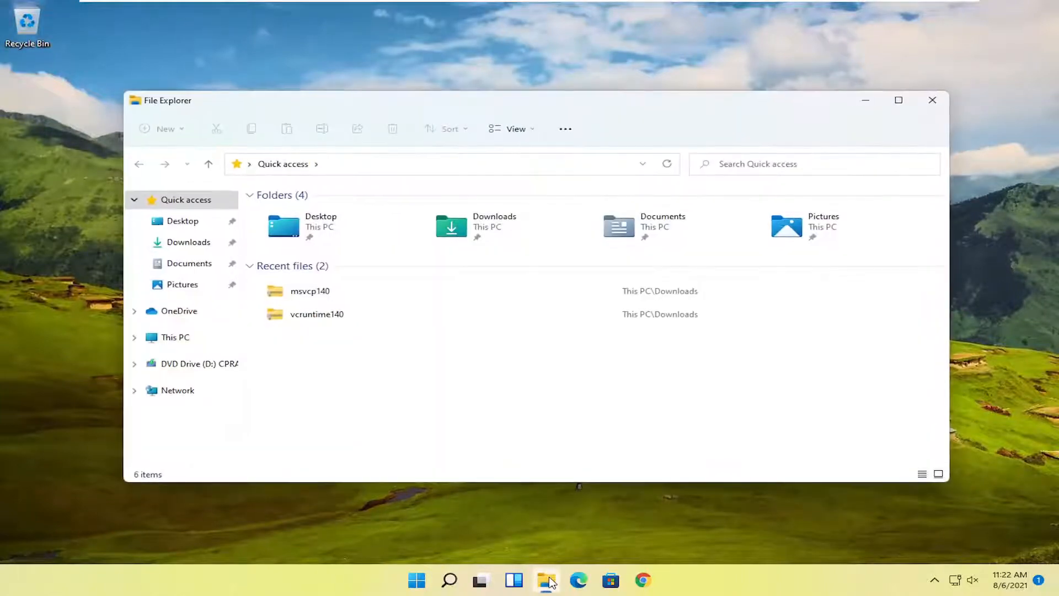
left_click(174, 337)
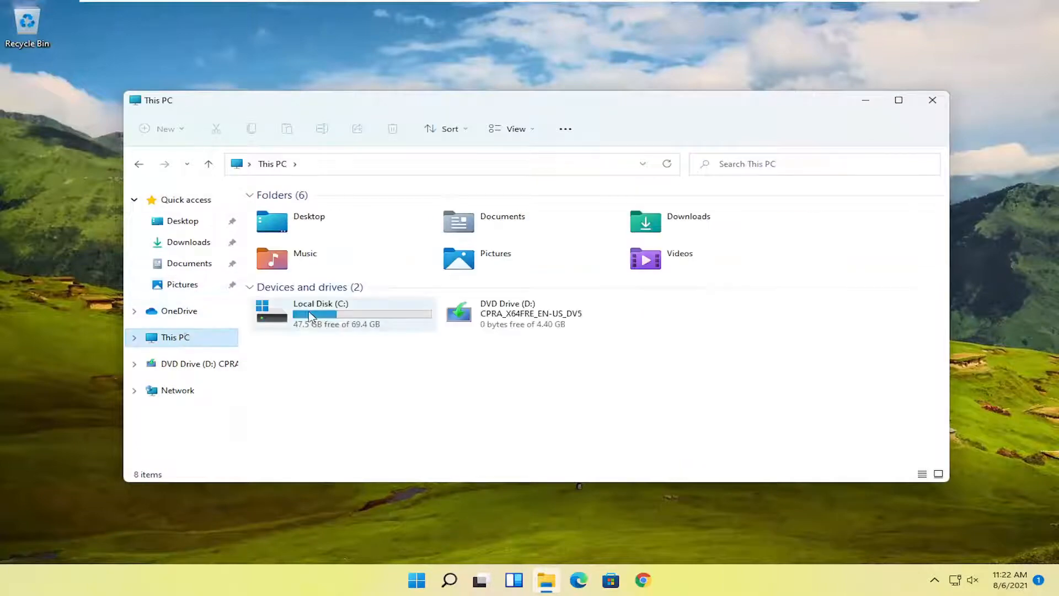
double_click(309, 313)
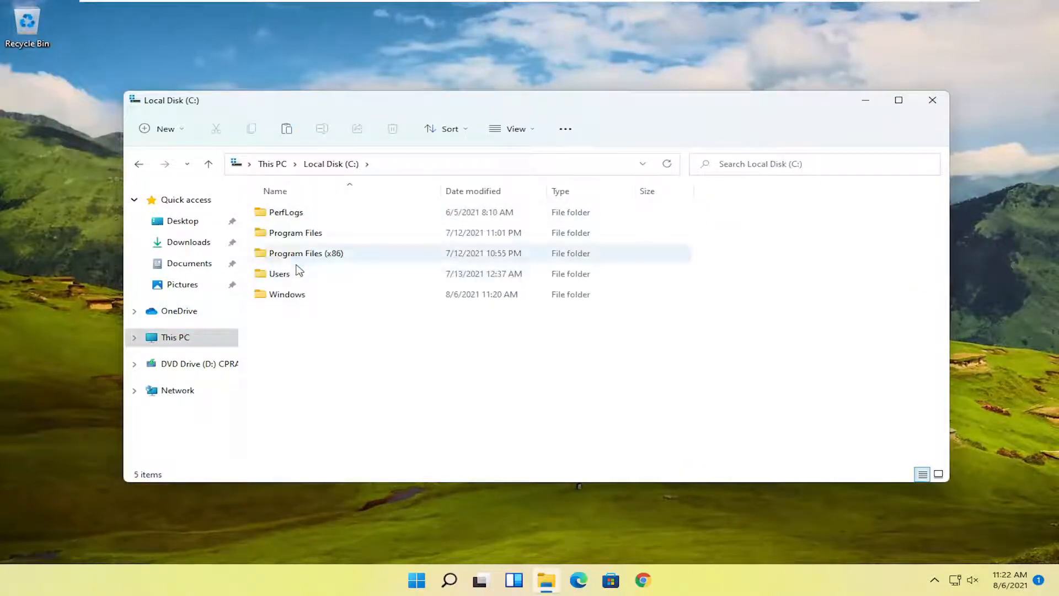
double_click(279, 273)
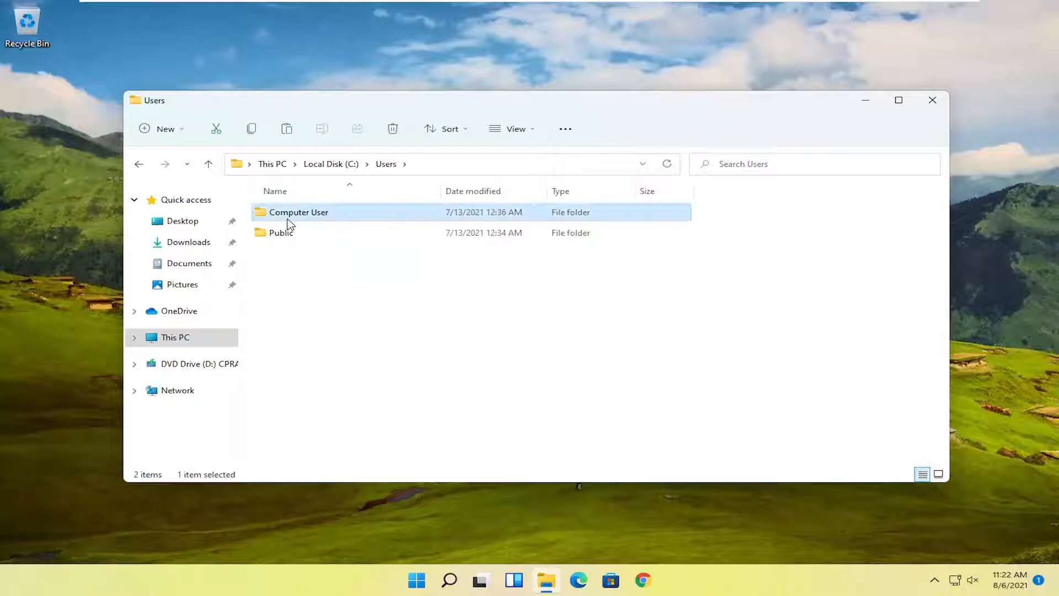
double_click(297, 213)
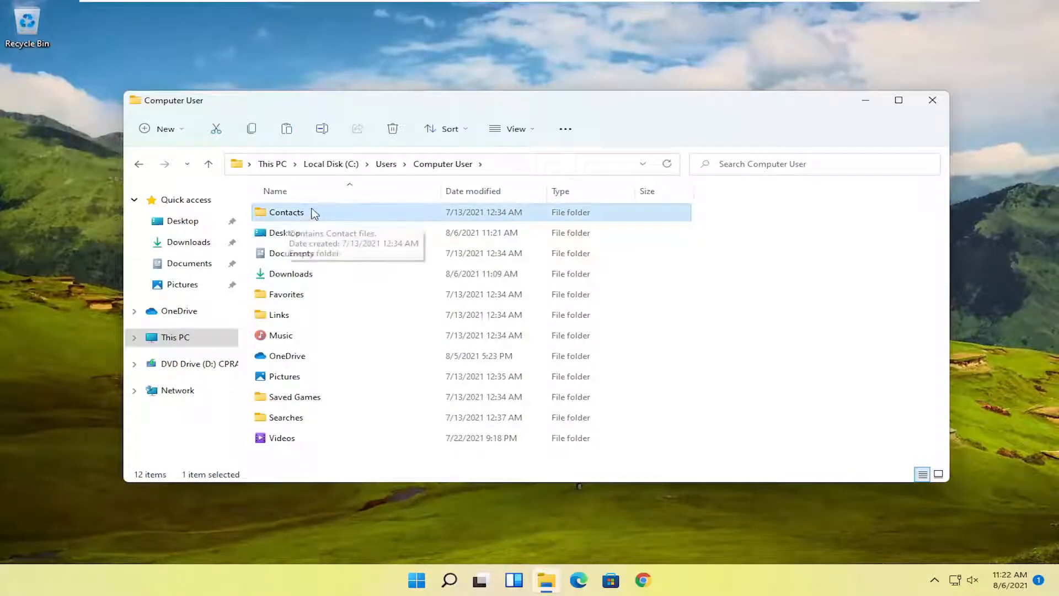
Step: Show the Security permissions in the Contacts folder's Properties dialog
right_click(286, 213)
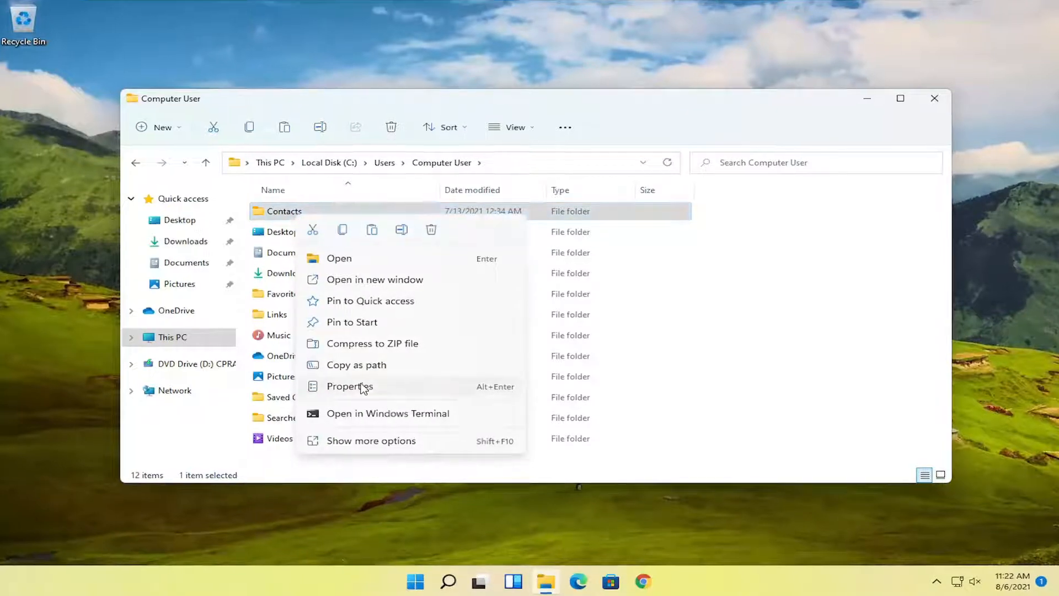
left_click(349, 386)
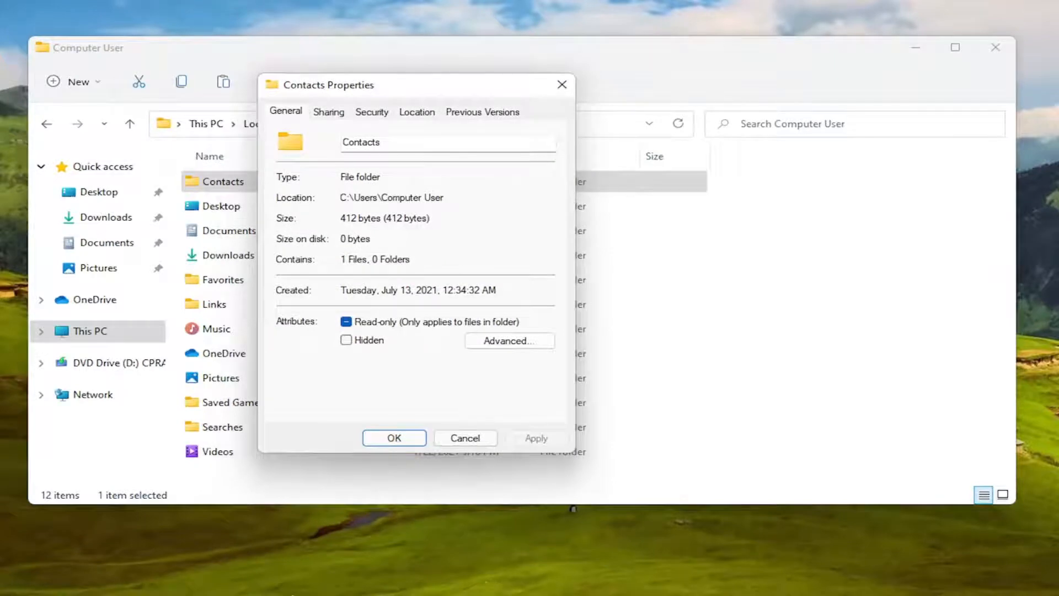
mouse_move(384, 159)
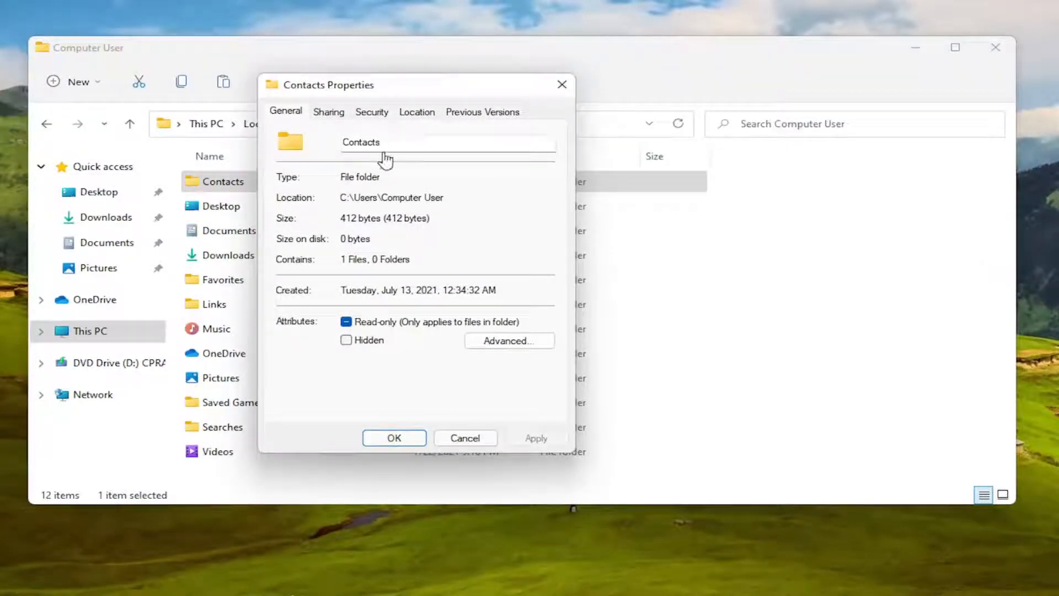
left_click(371, 111)
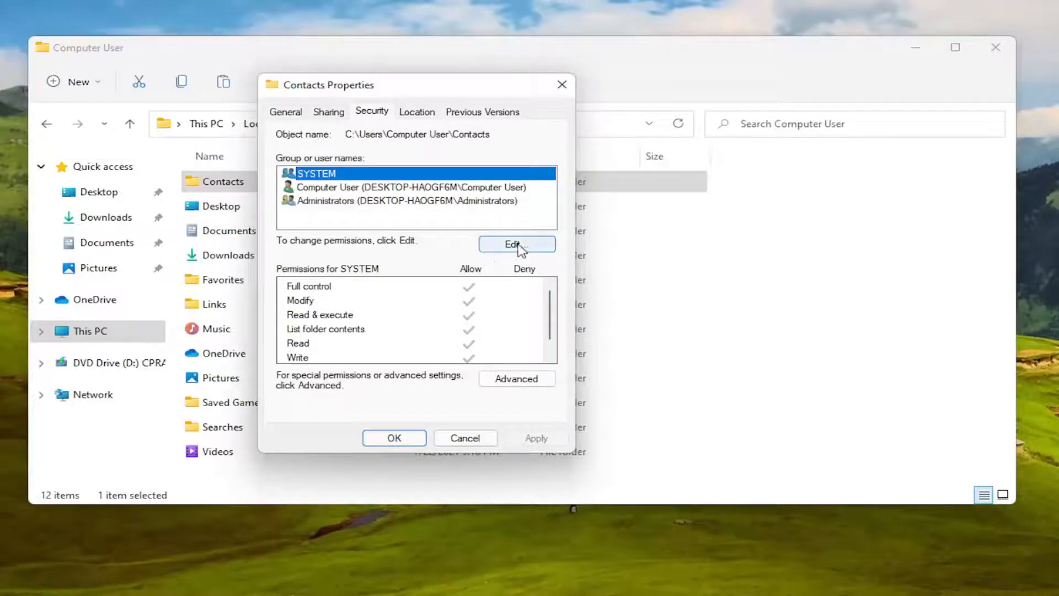
Step: Begin adding a user or group through the editable Permissions for Contacts window
left_click(516, 244)
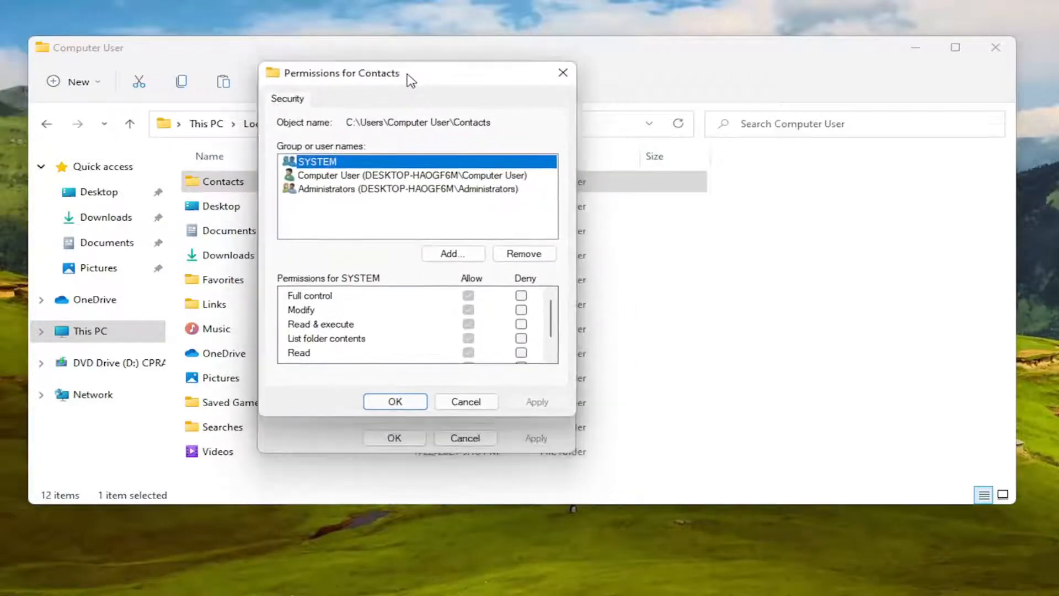
left_click(452, 253)
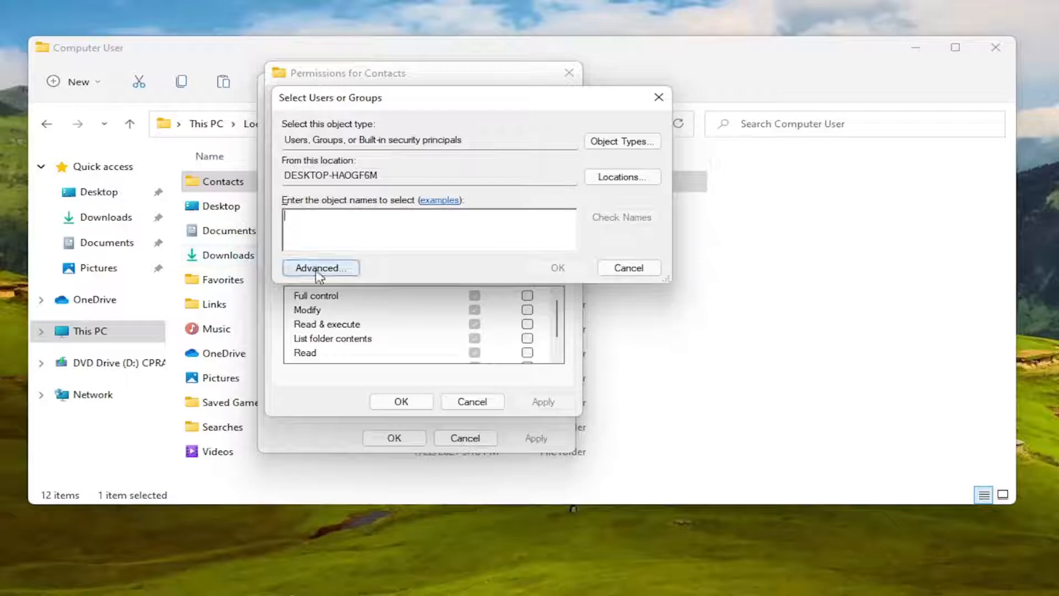
Step: Expand the user search and list all available users and groups
left_click(320, 267)
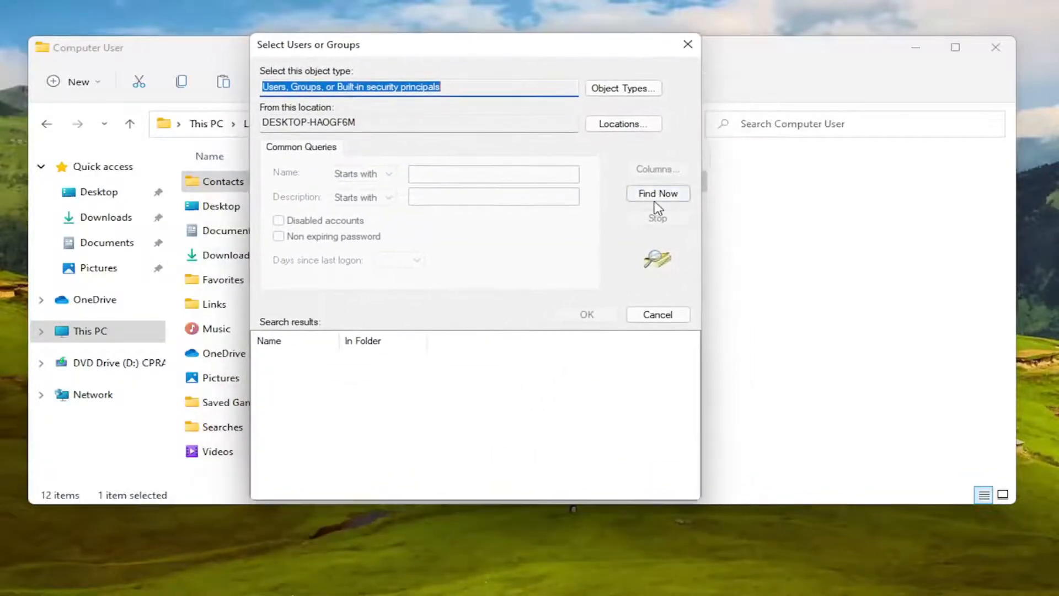
left_click(657, 193)
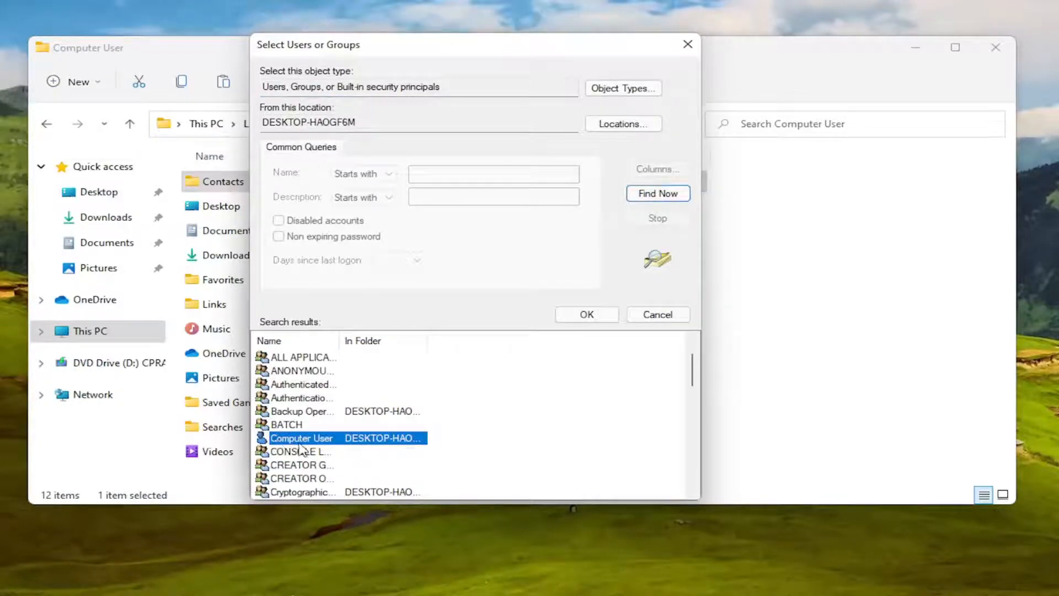
mouse_move(317, 445)
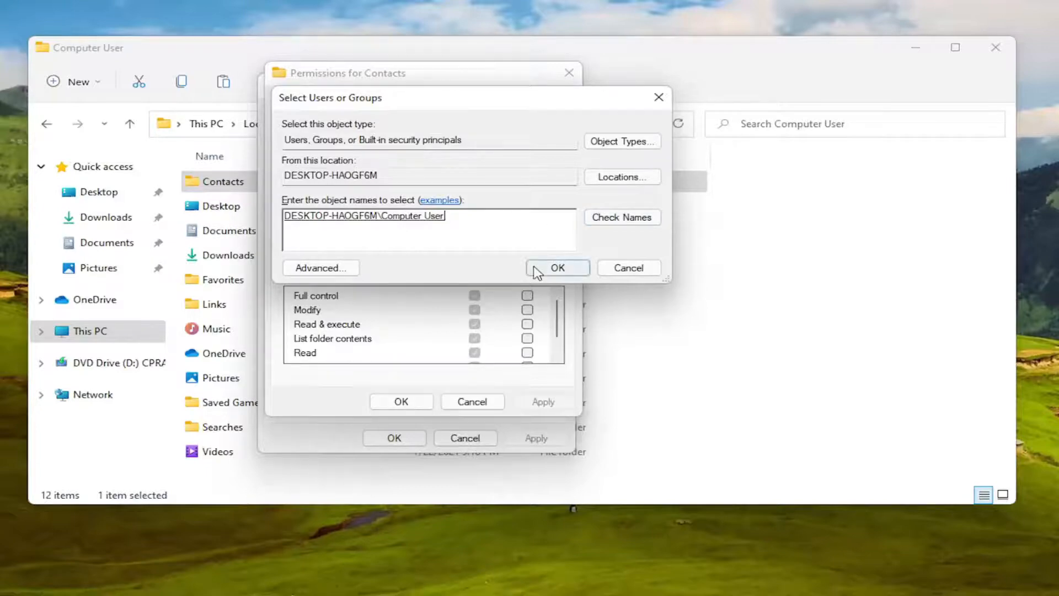
Step: Confirm the Computer User choice and review its allowed permissions on Contacts
left_click(557, 267)
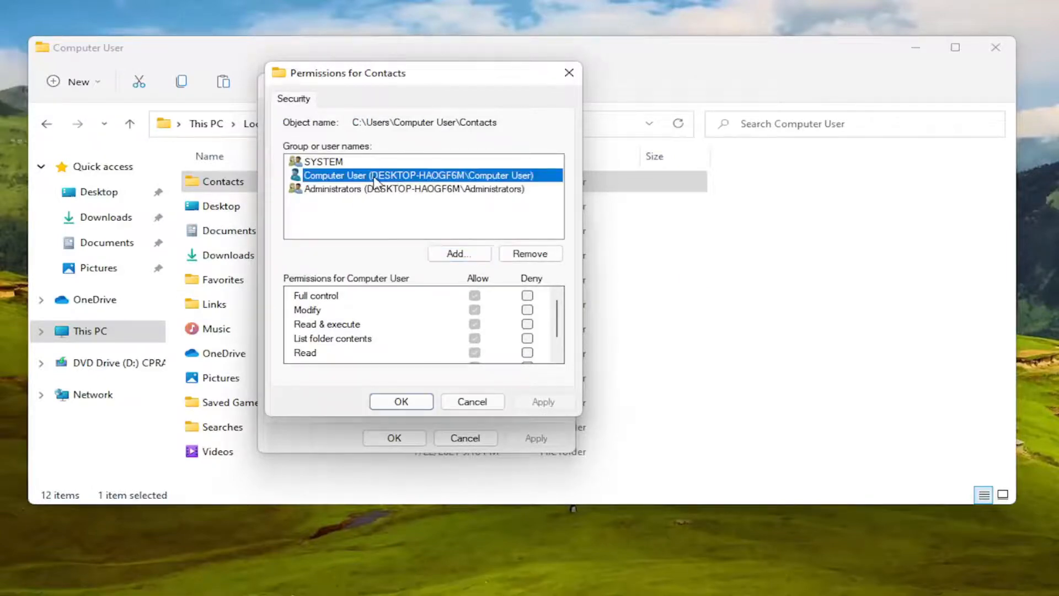
scroll("down", 3)
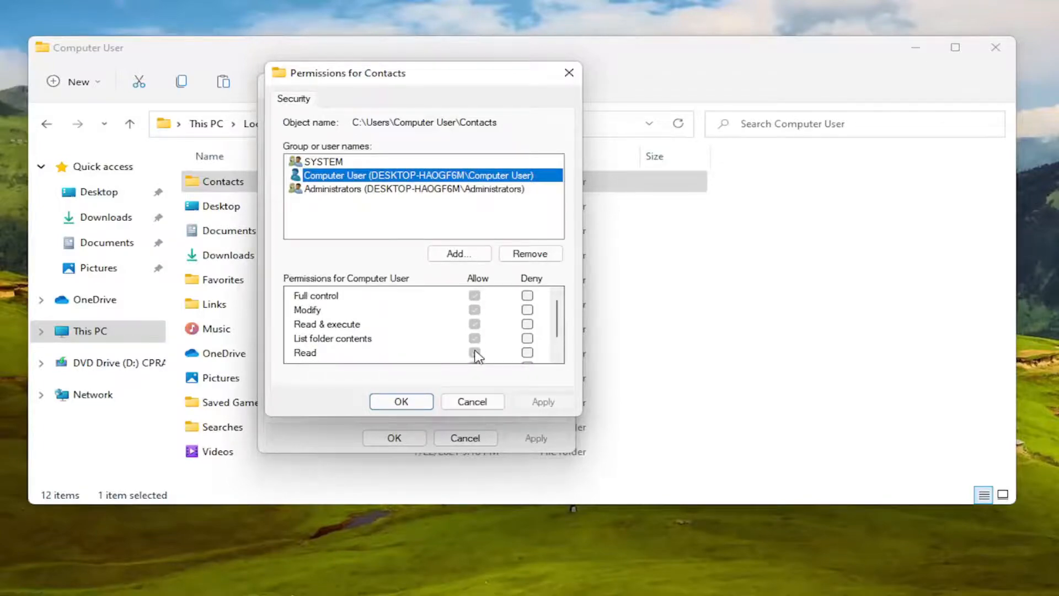
scroll("down", 3)
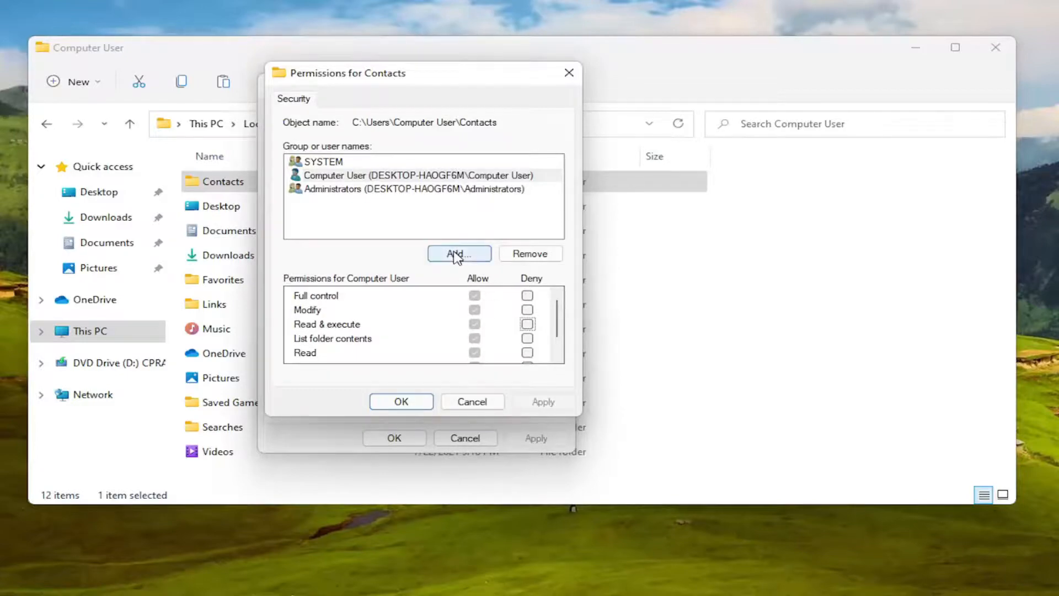
Step: Add Everyone (typed 'eve') to the permission list with Full control allowed and save
left_click(459, 254)
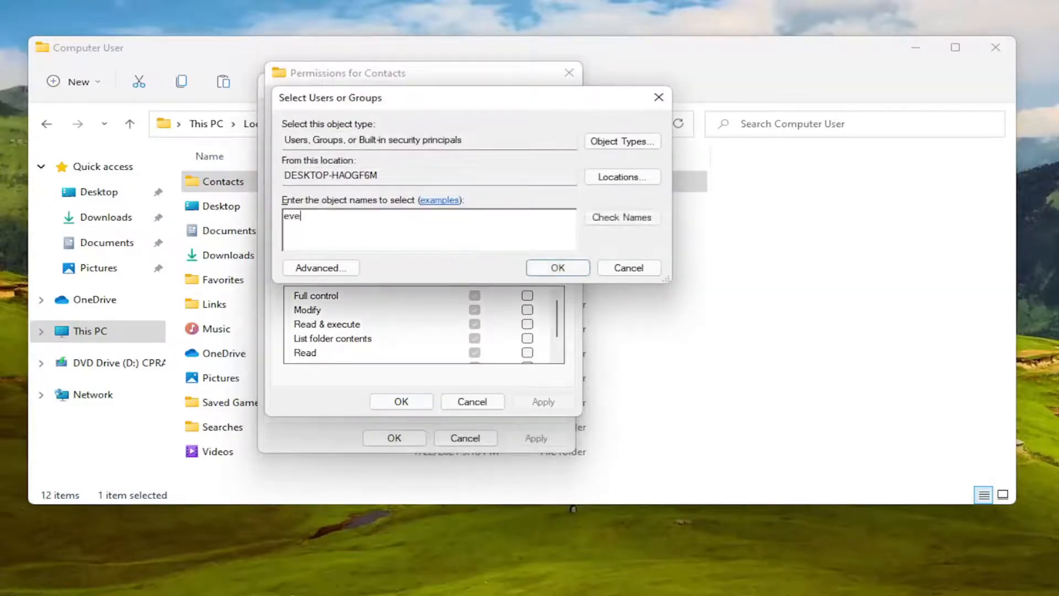
left_click(622, 217)
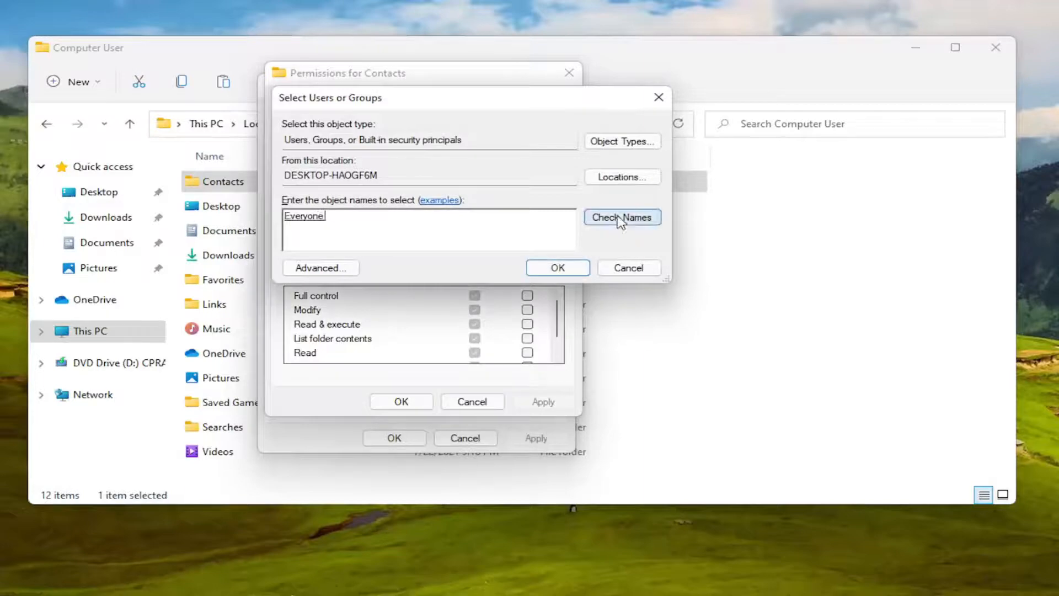
left_click(557, 267)
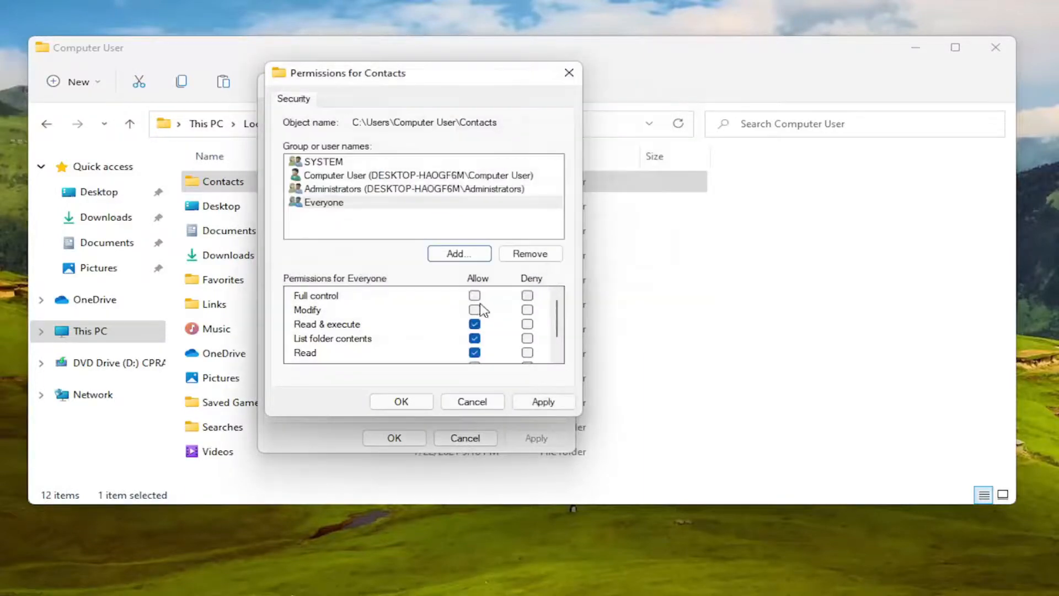
left_click(474, 295)
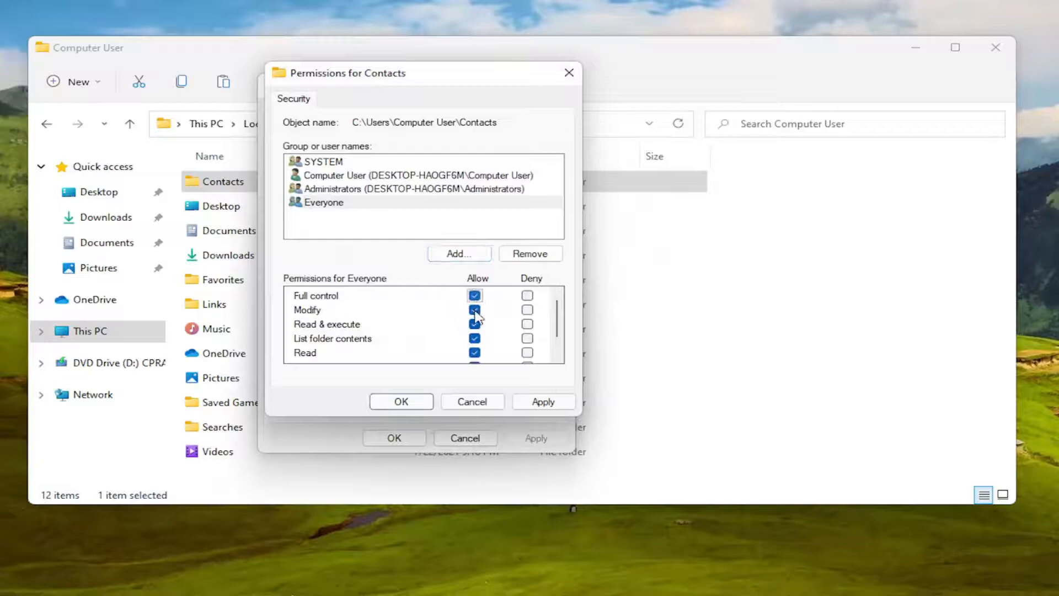
scroll("down", 3)
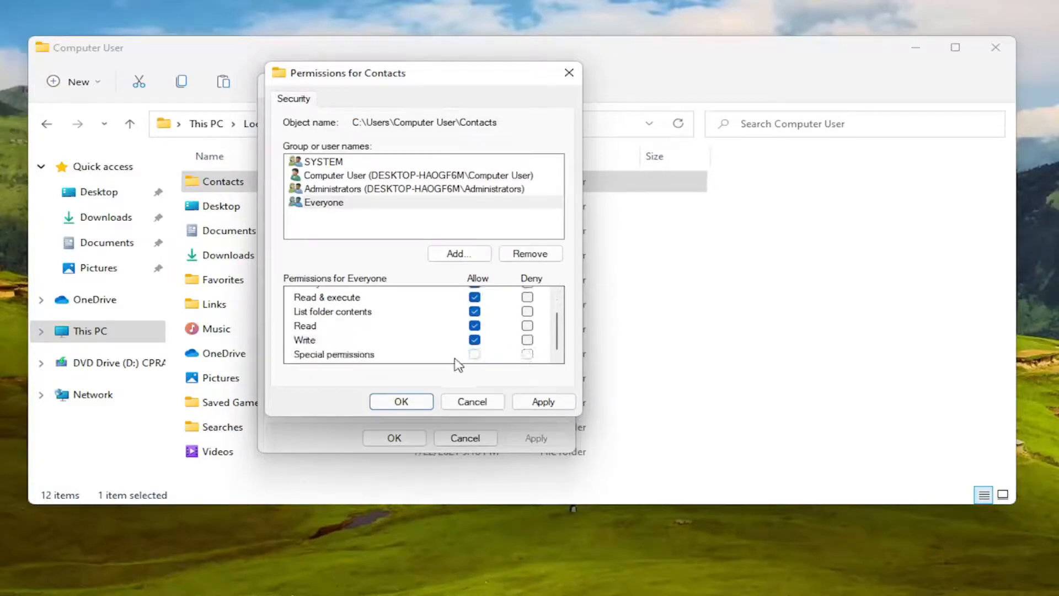
left_click(401, 402)
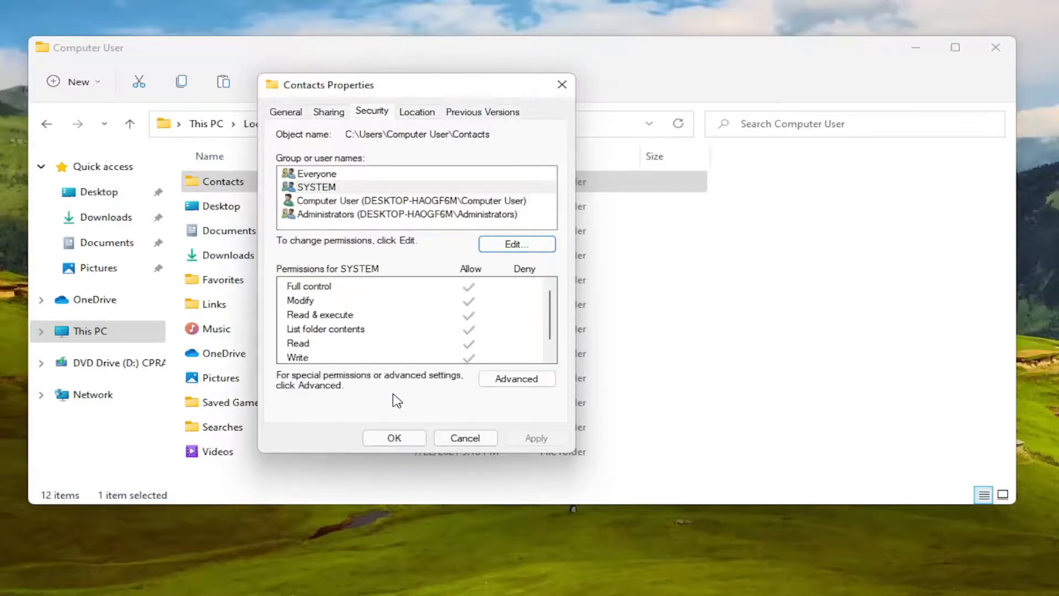
Step: Select Everyone in the security list to display its full-control permissions
left_click(317, 173)
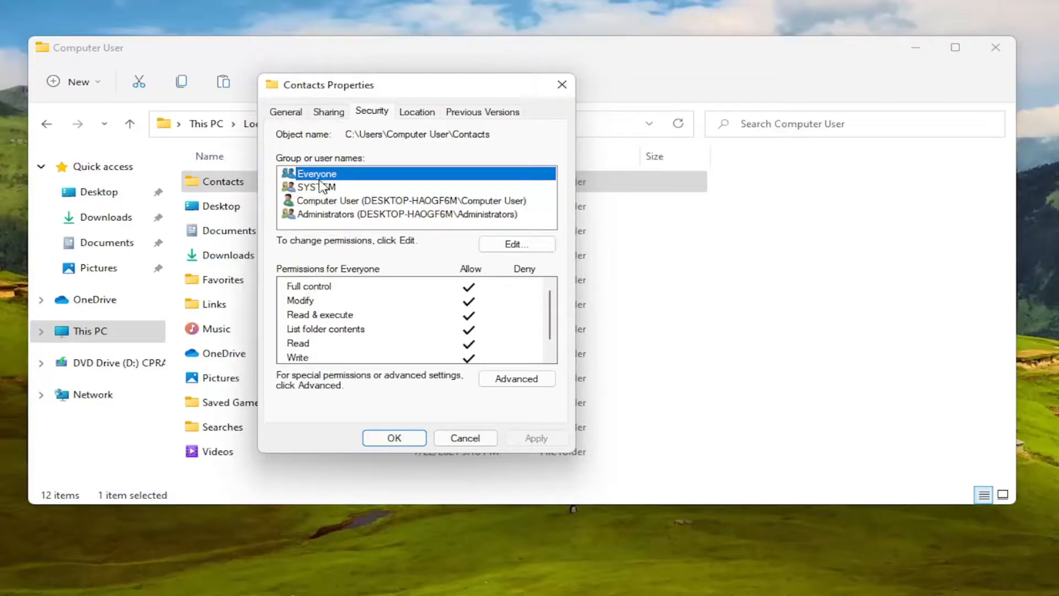
mouse_move(412, 54)
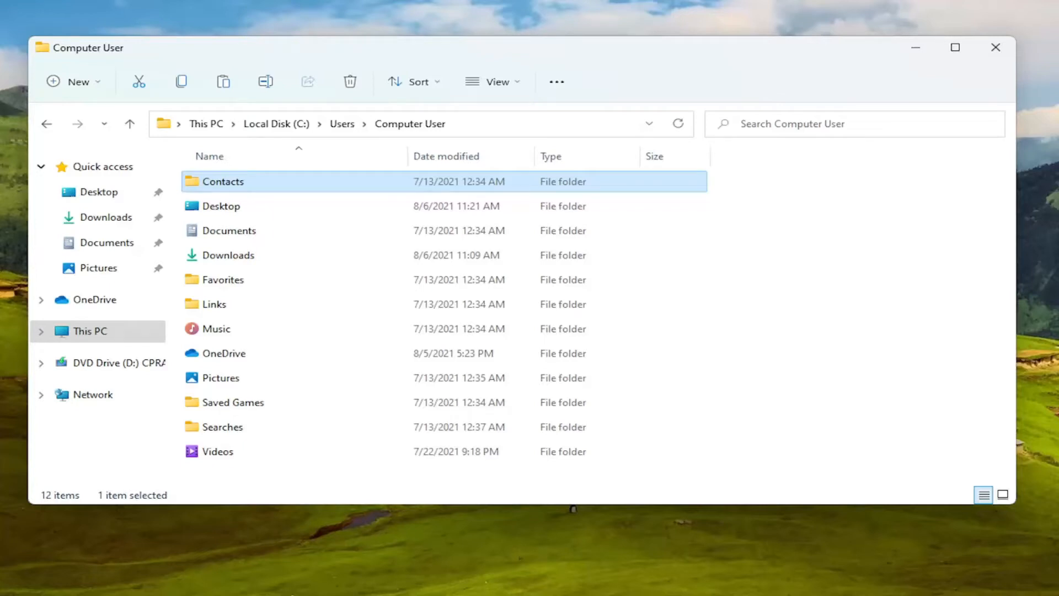
mouse_move(523, 186)
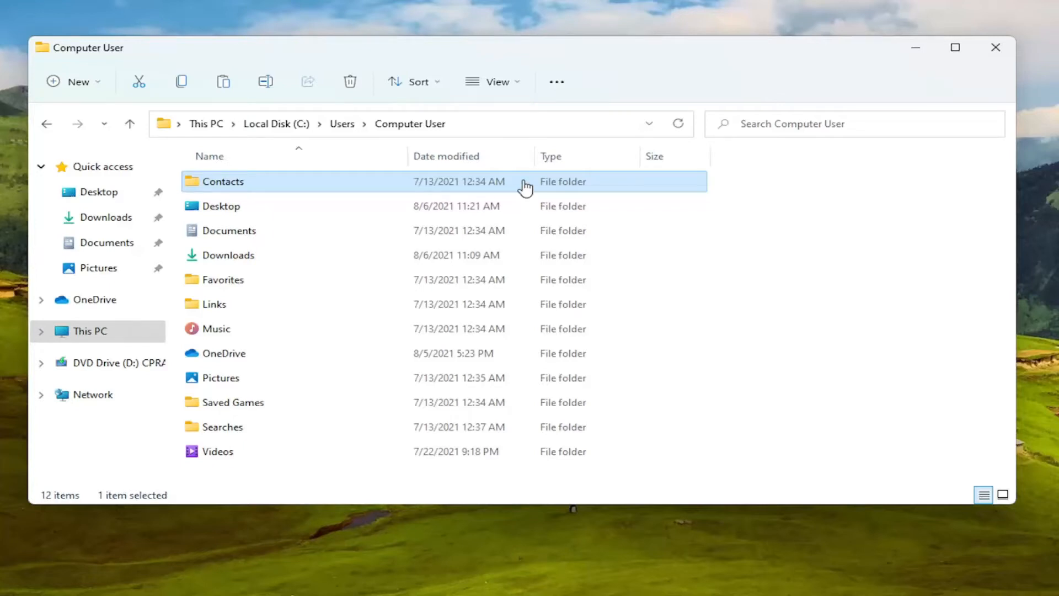
Step: Close the File Explorer window, leaving the desktop showing
left_click(995, 47)
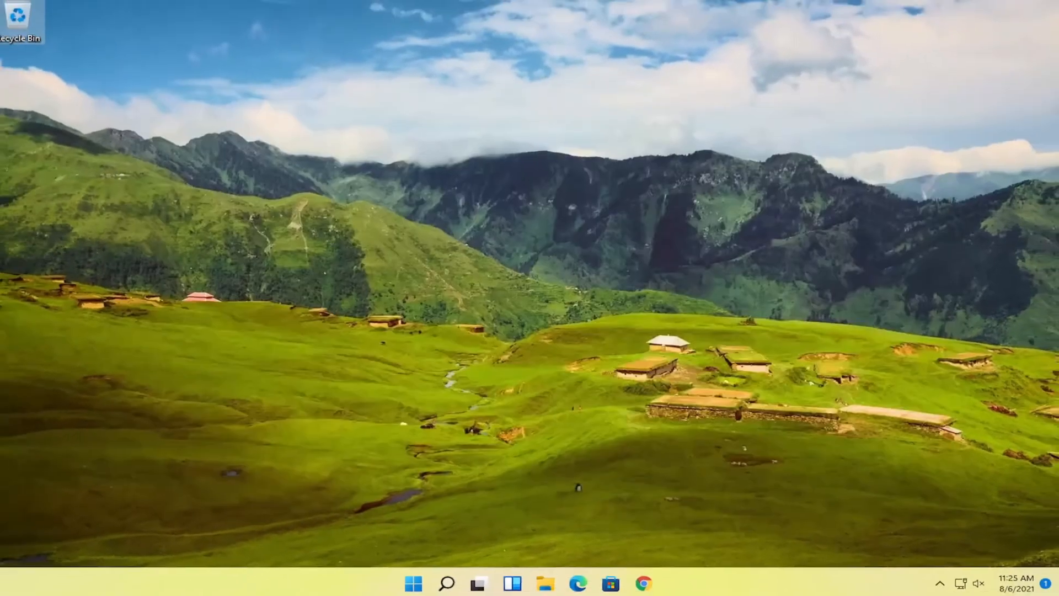